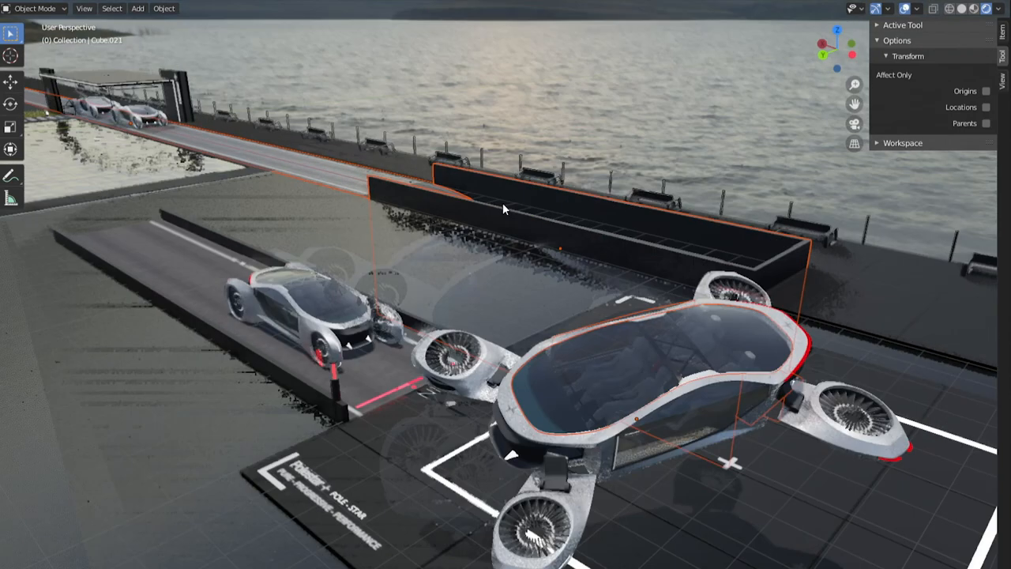
Orbit the viewport from the flying-car parking scene to inspect the bicycle frame
{"action": "left_click_drag", "start_coordinate": [504, 209], "coordinate": [630, 145]}
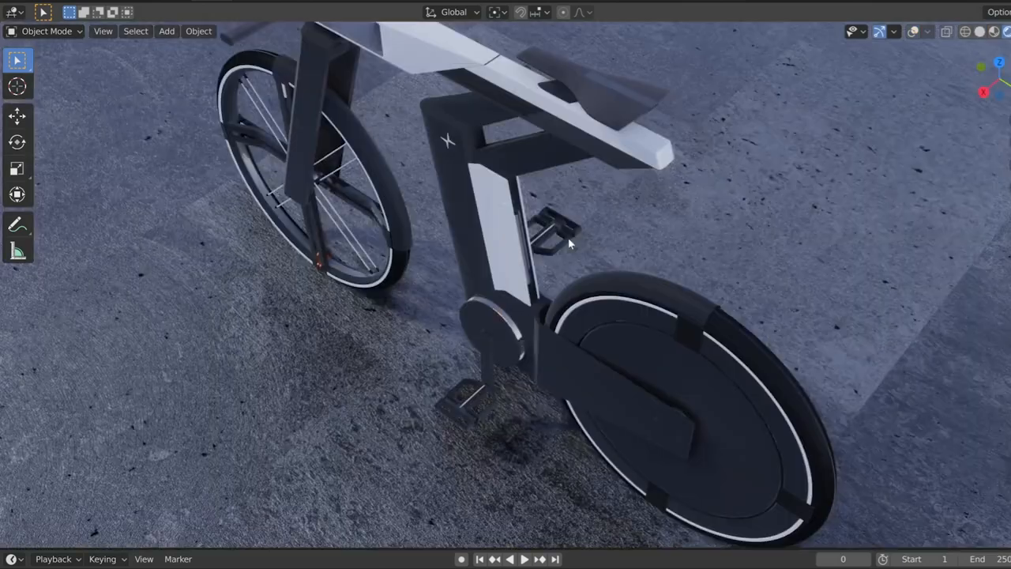
{"action": "left_click_drag", "start_coordinate": [569, 245], "coordinate": [849, 372]}
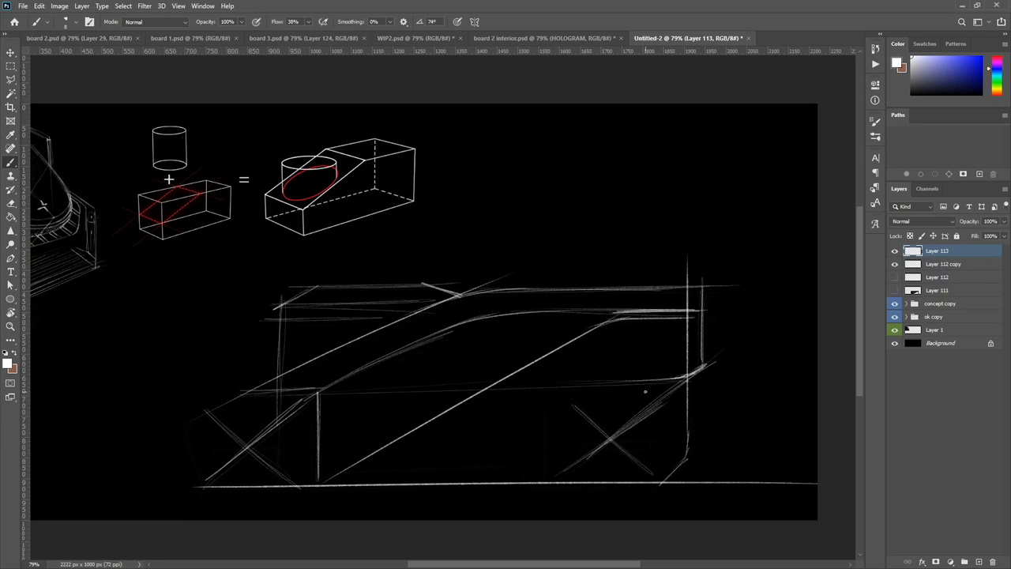
Sketch the boxy vehicle's white perspective construction lines on Layer 113
{"action": "left_click", "coordinate": [533, 37]}
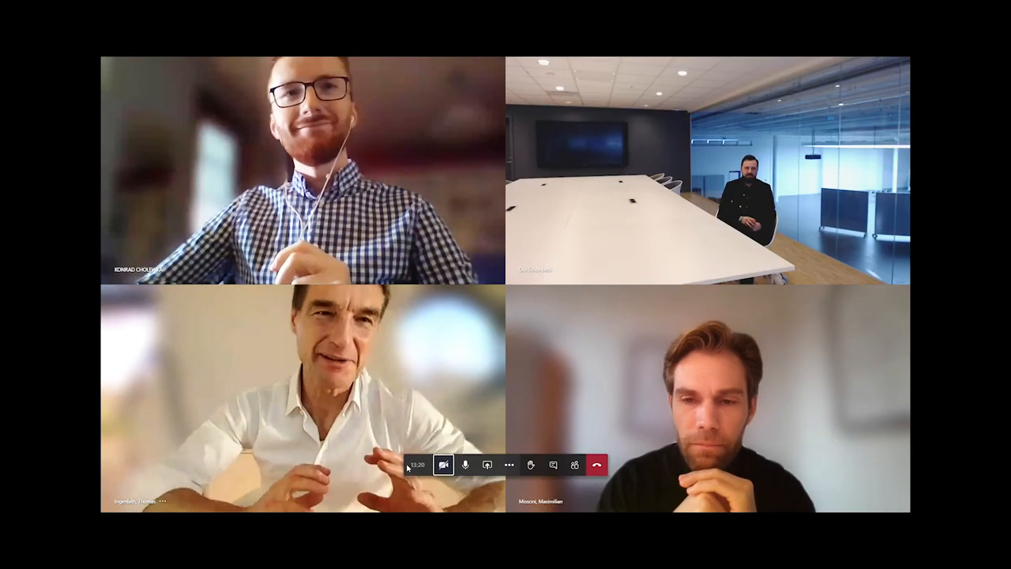
Share the Photoshop screen and show the board 2 interior.psd after the exterior board
{"action": "left_click", "coordinate": [509, 465]}
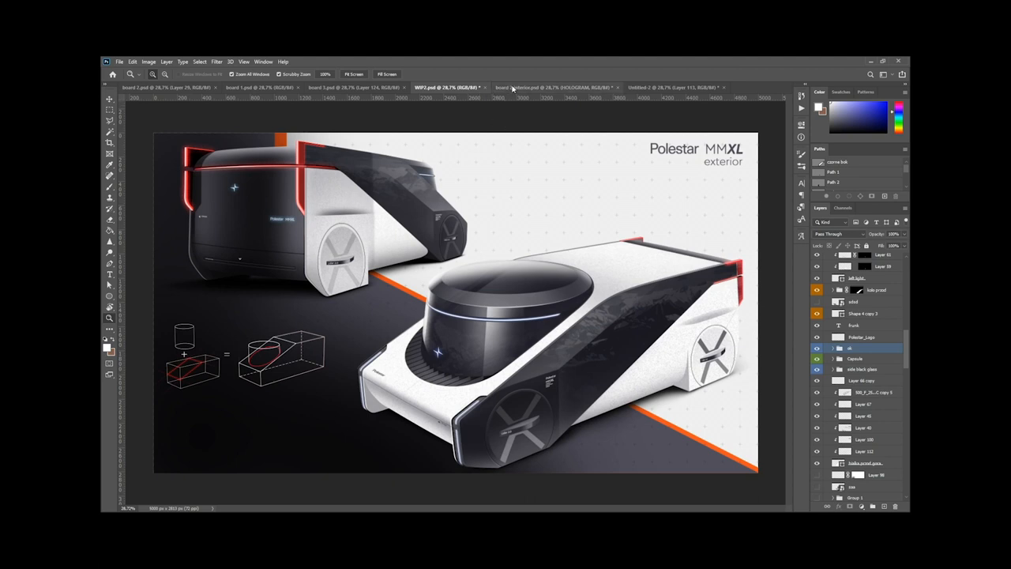
{"action": "left_click", "coordinate": [525, 79]}
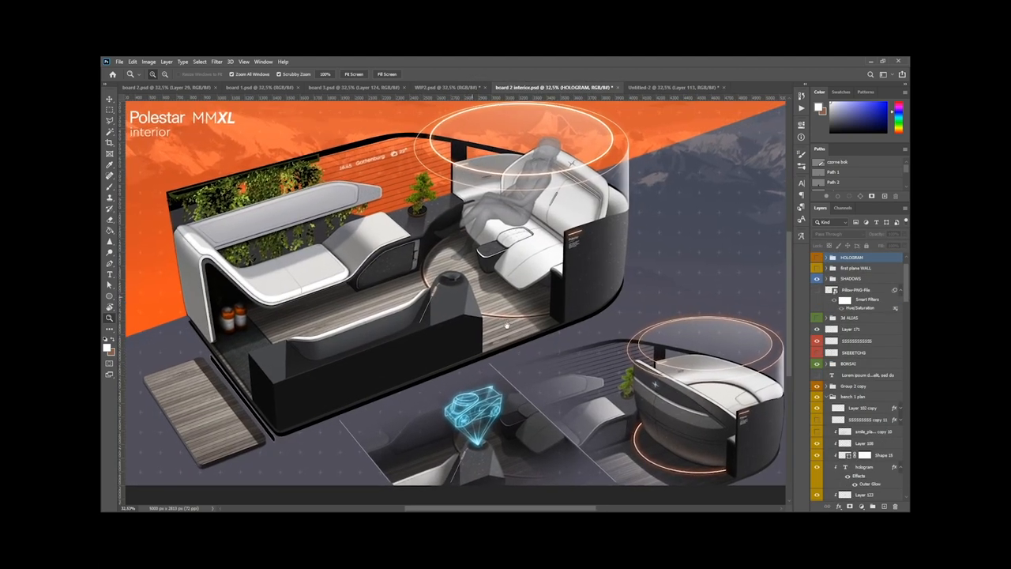